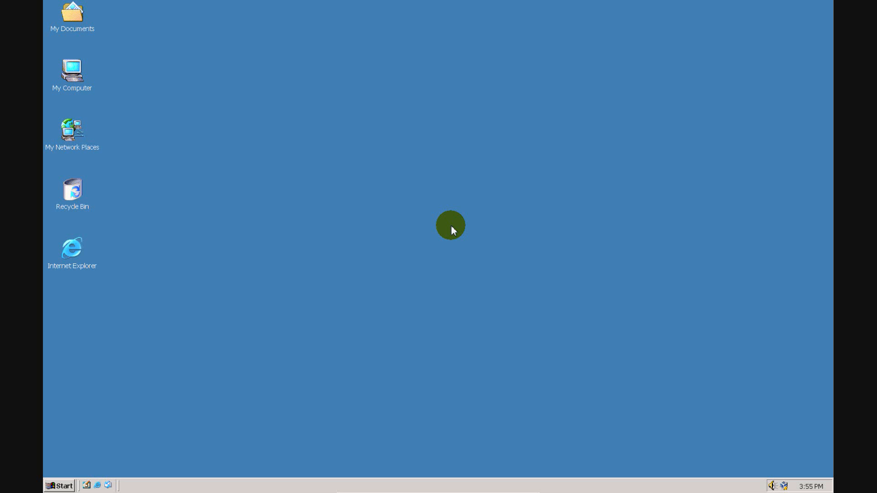
mouse_move(197, 122)
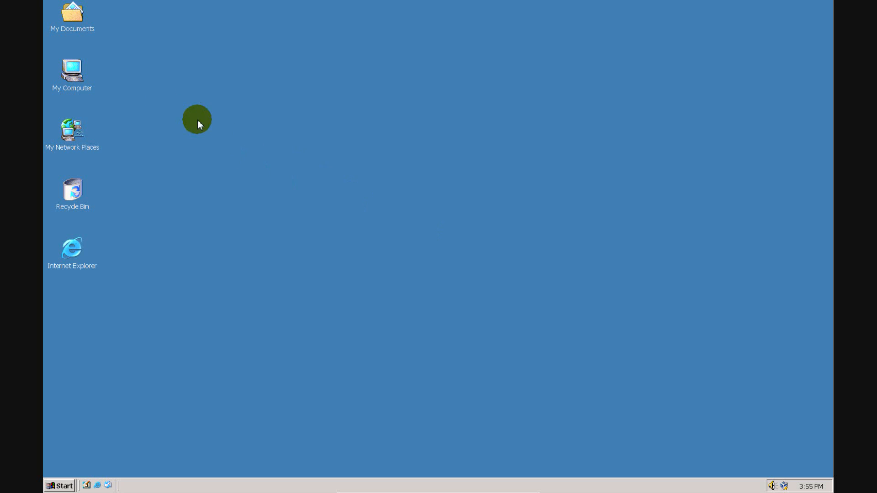
From My Computer, reach Local Disk (C:) Properties' Tools and start Defragment Now.
double_click(72, 71)
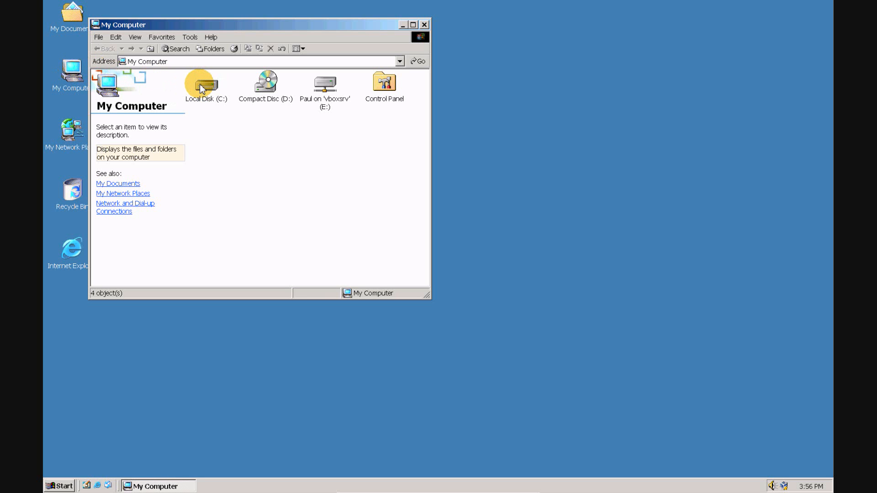
right_click(204, 84)
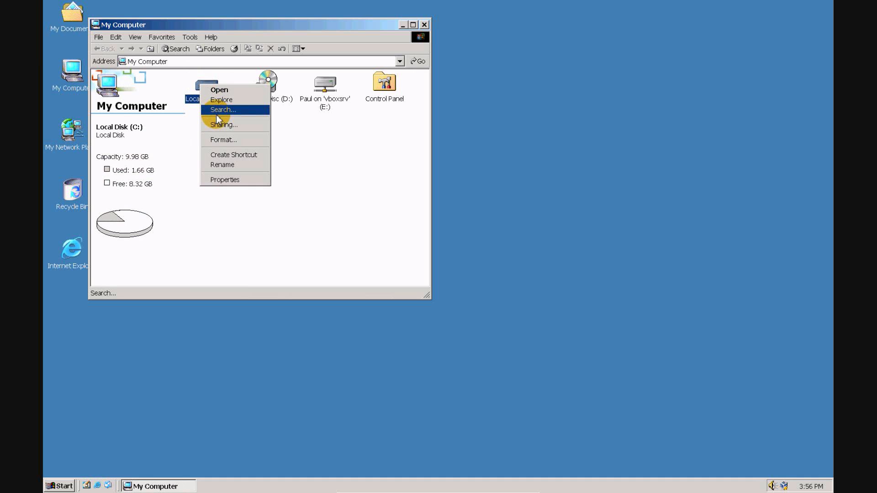
left_click(224, 180)
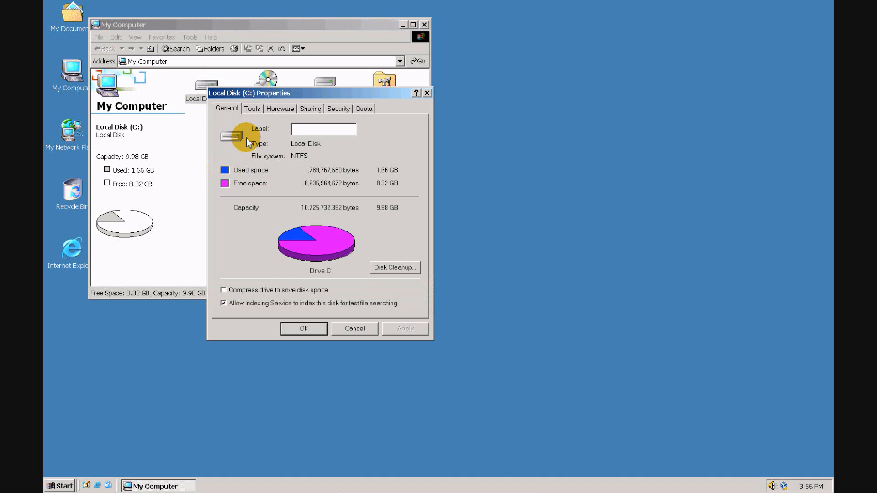
left_click(252, 108)
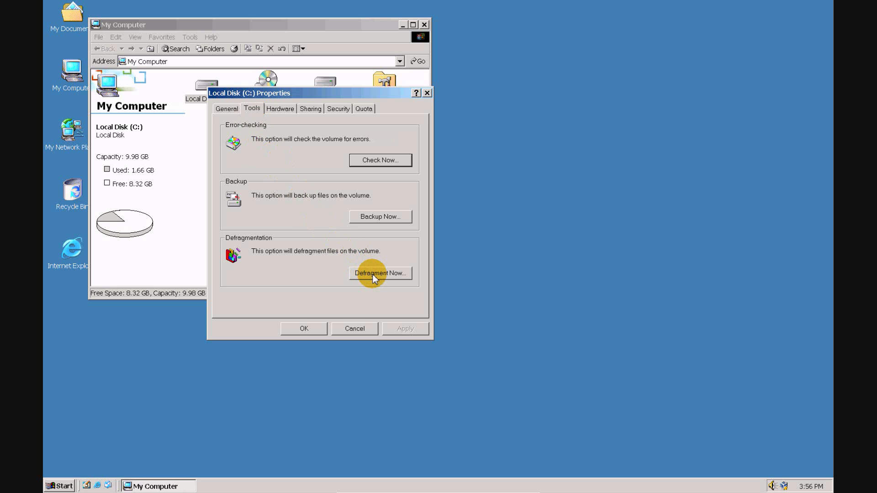
left_click(380, 274)
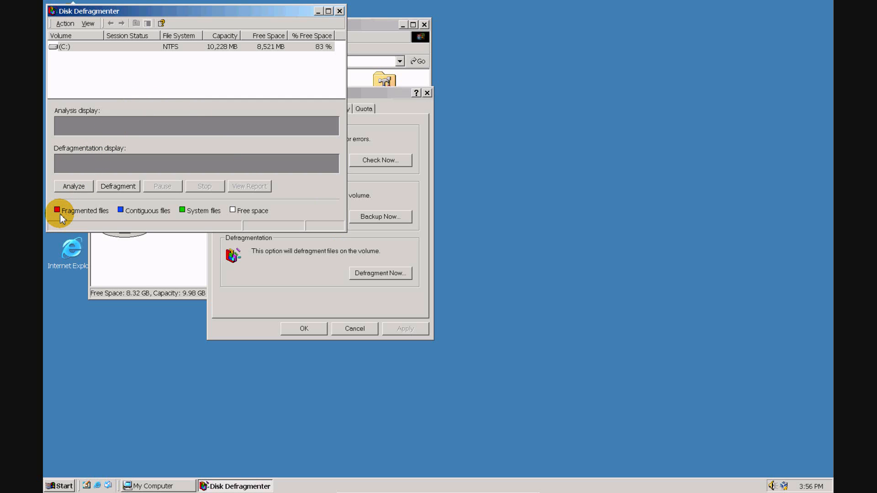
mouse_move(89, 216)
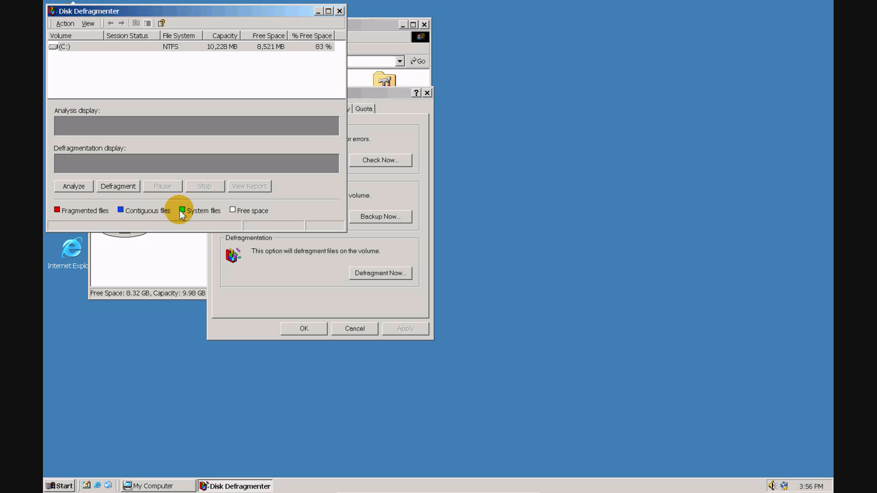
mouse_move(233, 211)
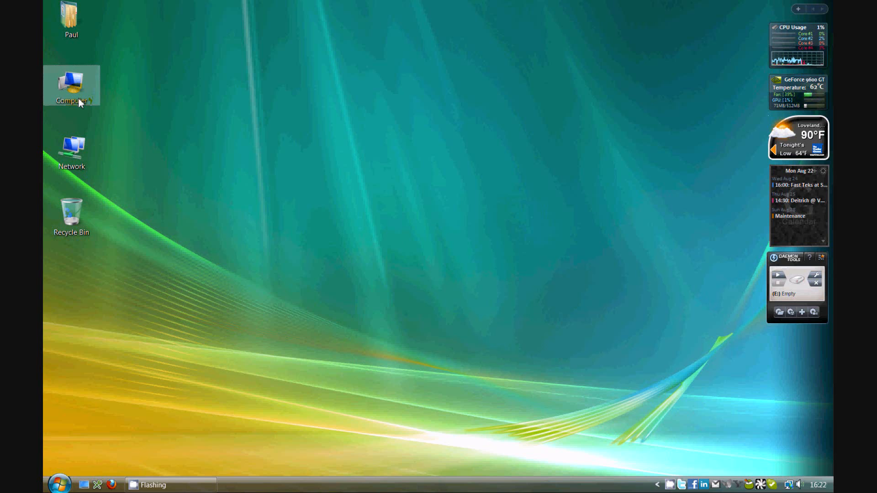
mouse_move(84, 303)
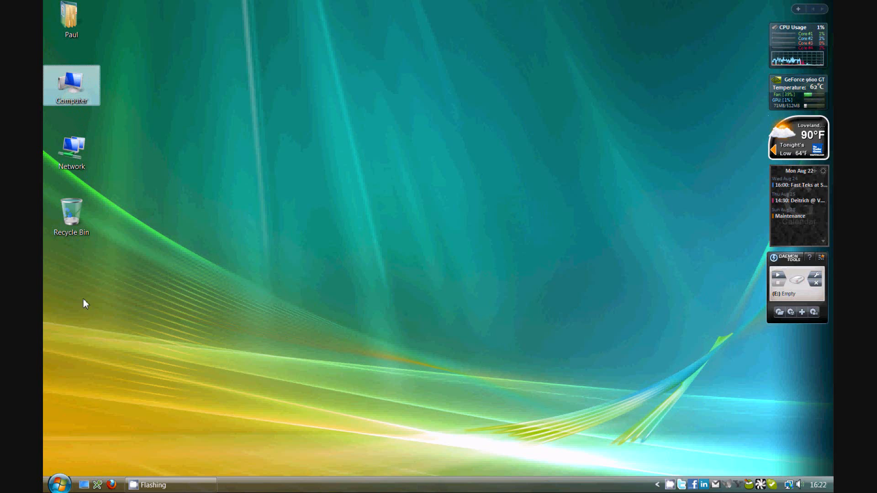
From the Start menu, show the Computer window listing Local Disk (C:) and other drives.
left_click(59, 484)
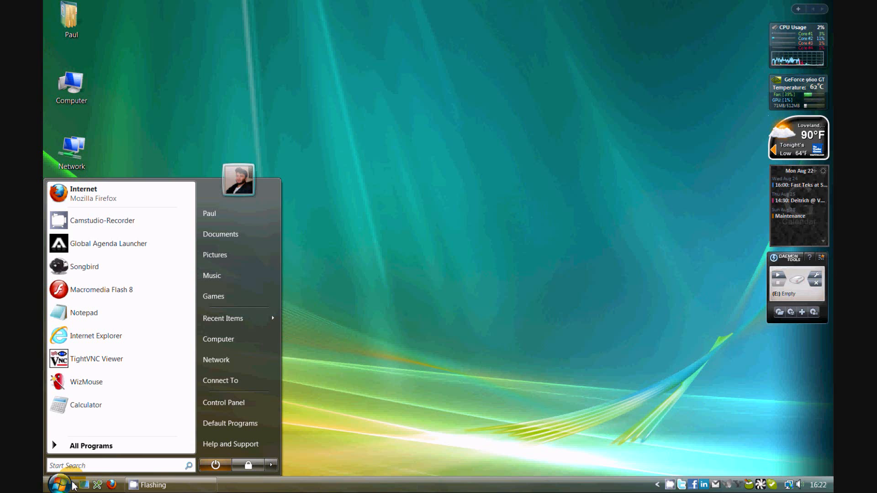
mouse_move(218, 339)
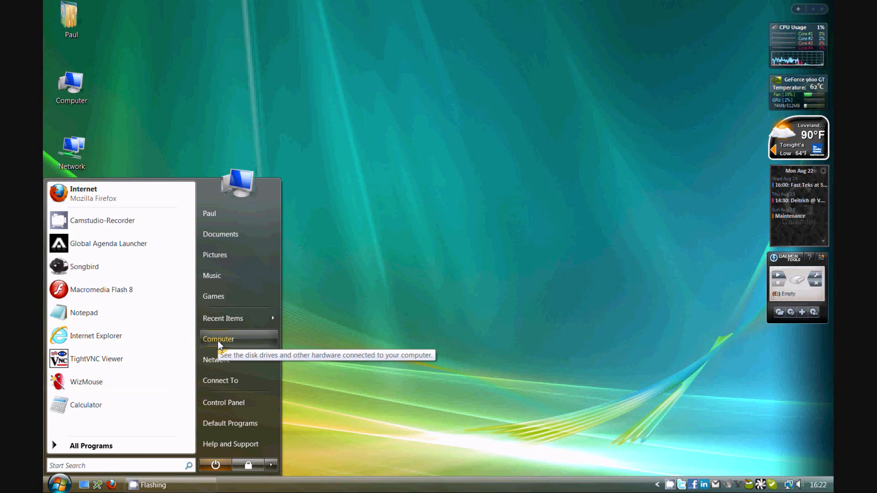
left_click(218, 339)
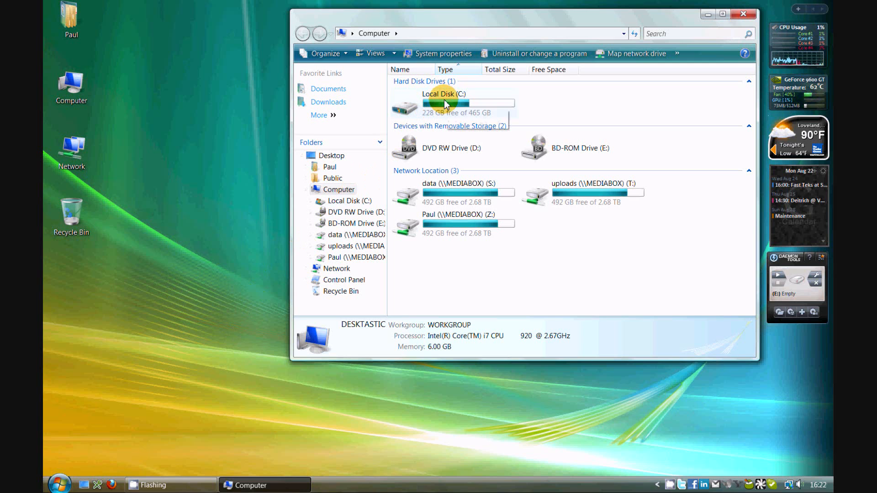
Show Local Disk (C:) Properties' Tools options for error-checking, defragmentation and backup.
right_click(445, 105)
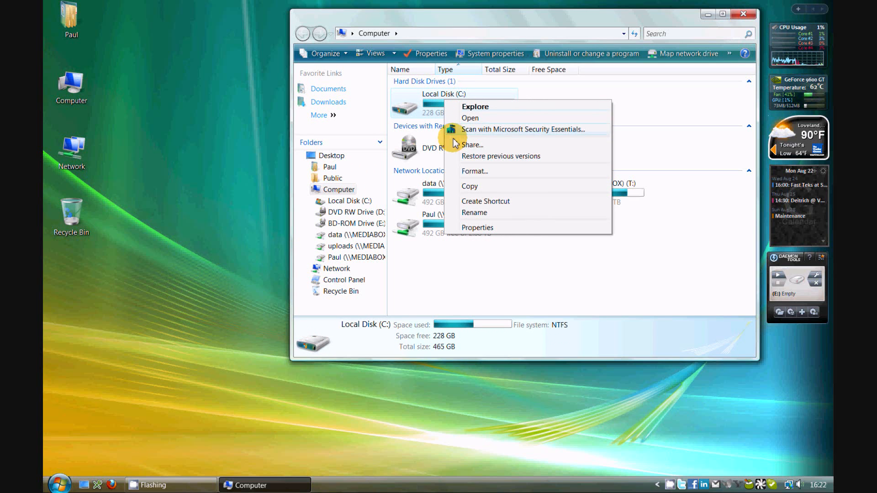
left_click(477, 227)
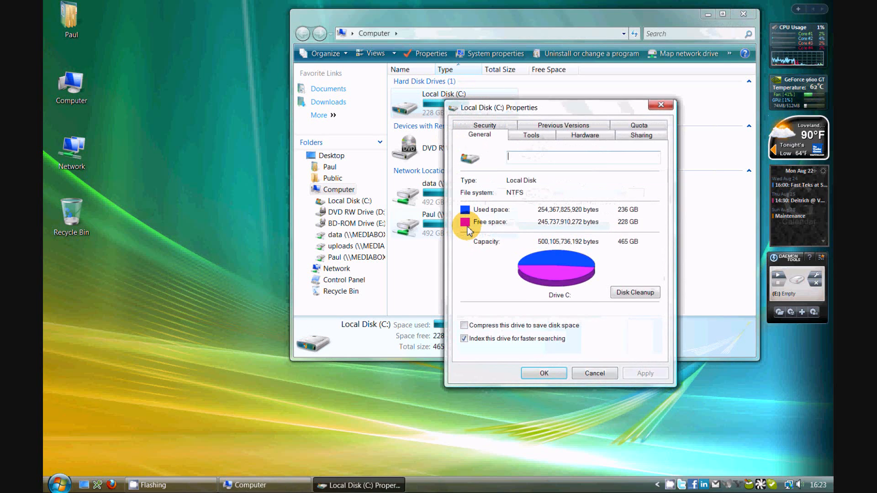
left_click(530, 135)
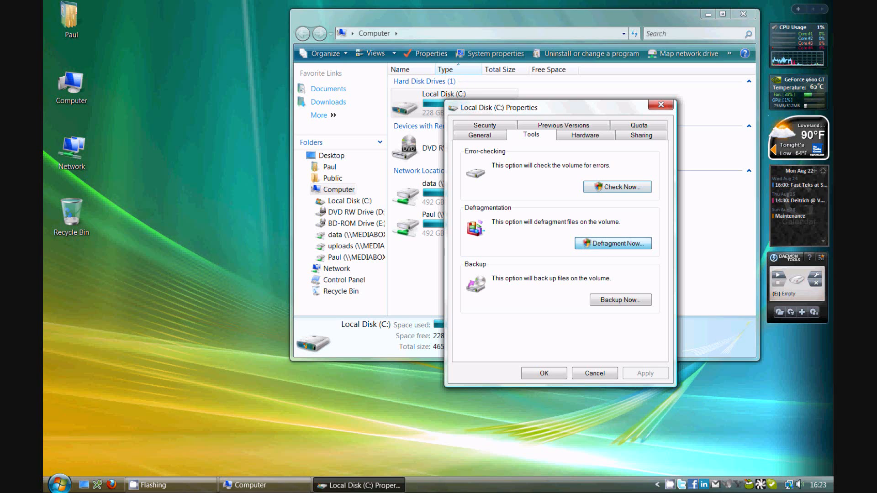
Launch Vista's Disk Defragmenter and start an immediate defragmentation of (C:).
left_click(612, 243)
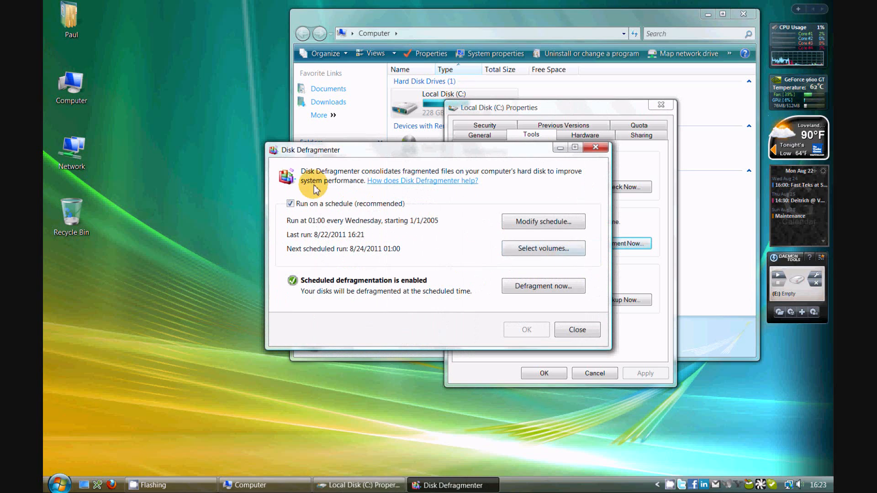
mouse_move(283, 159)
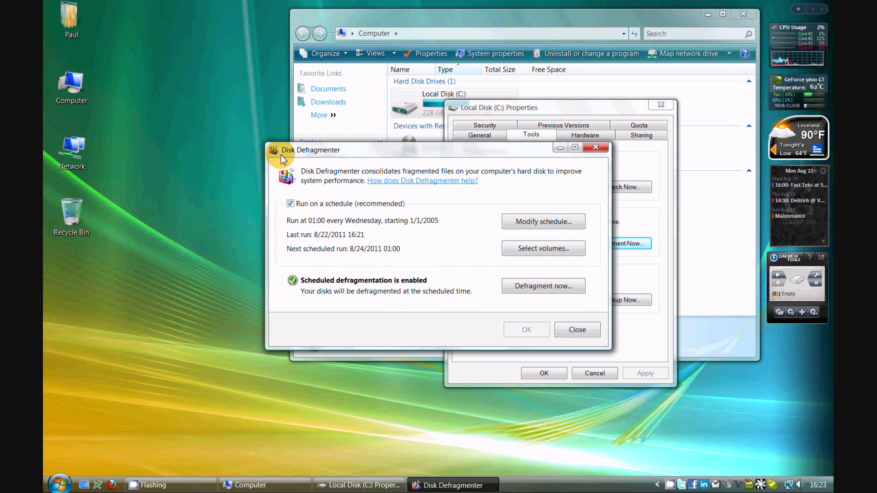
mouse_move(379, 255)
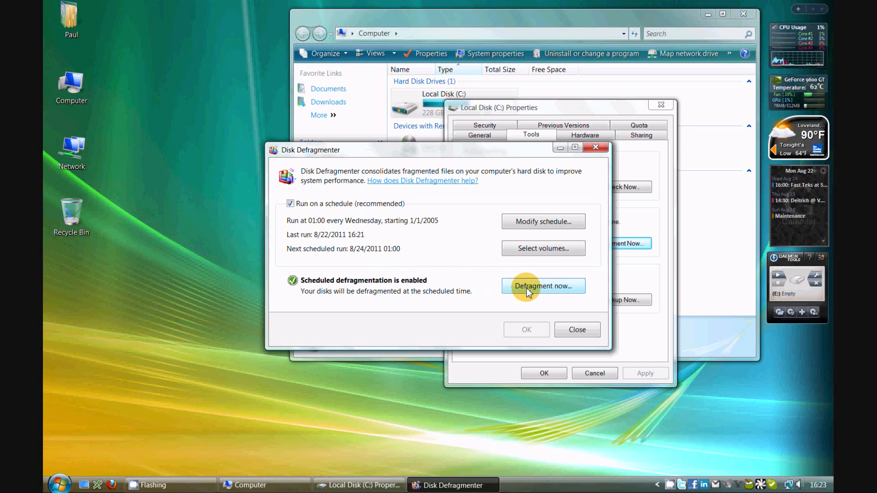
left_click(542, 286)
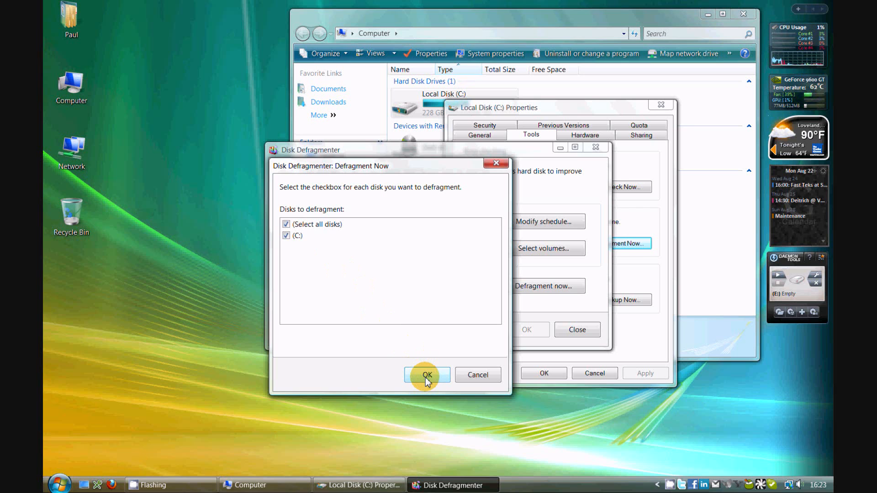
left_click(426, 375)
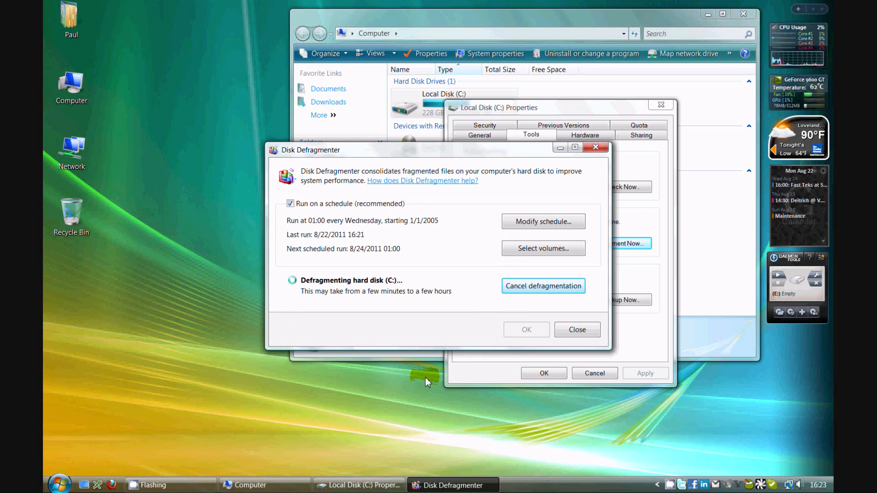